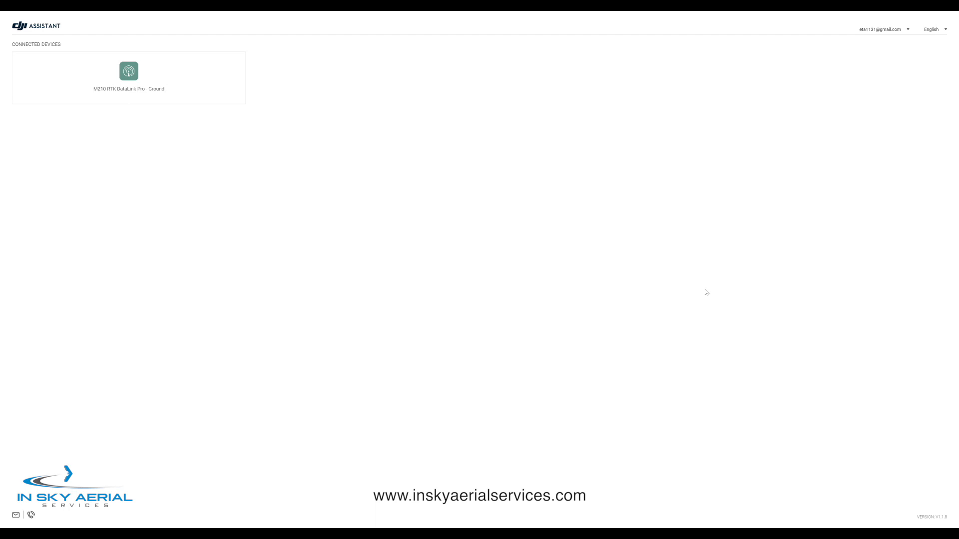
mouse_move(380, 287)
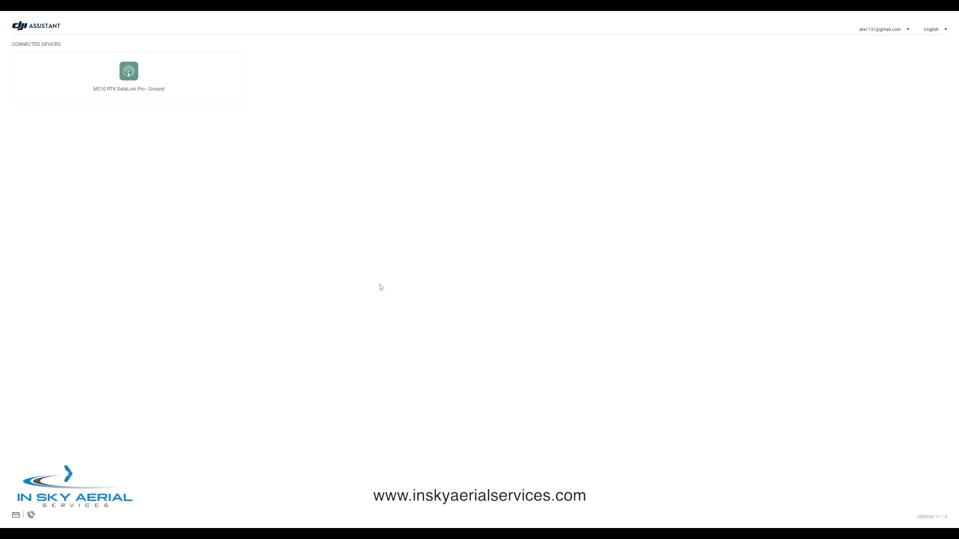
mouse_move(144, 98)
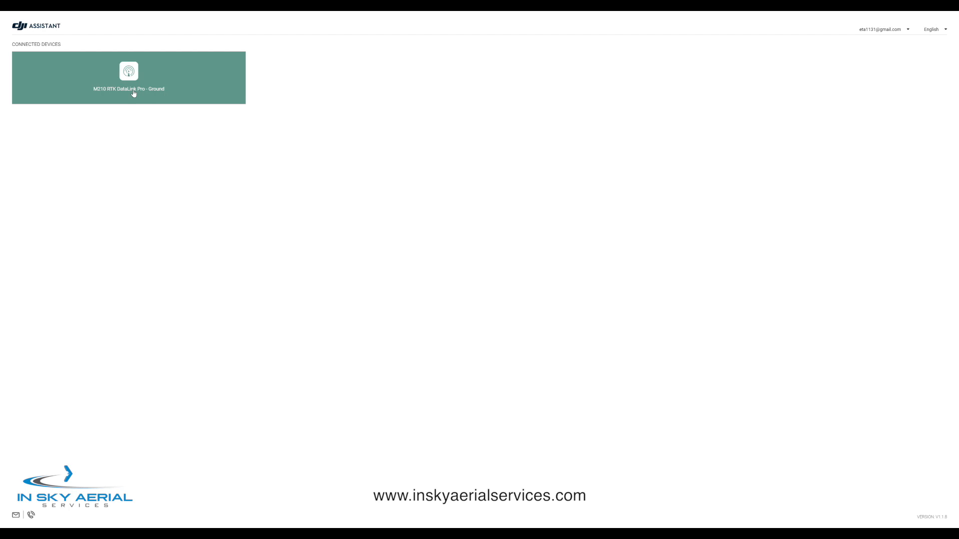
Step: Open the M210 RTK DataLink Pro - Ground device from Connected Devices
left_click(128, 78)
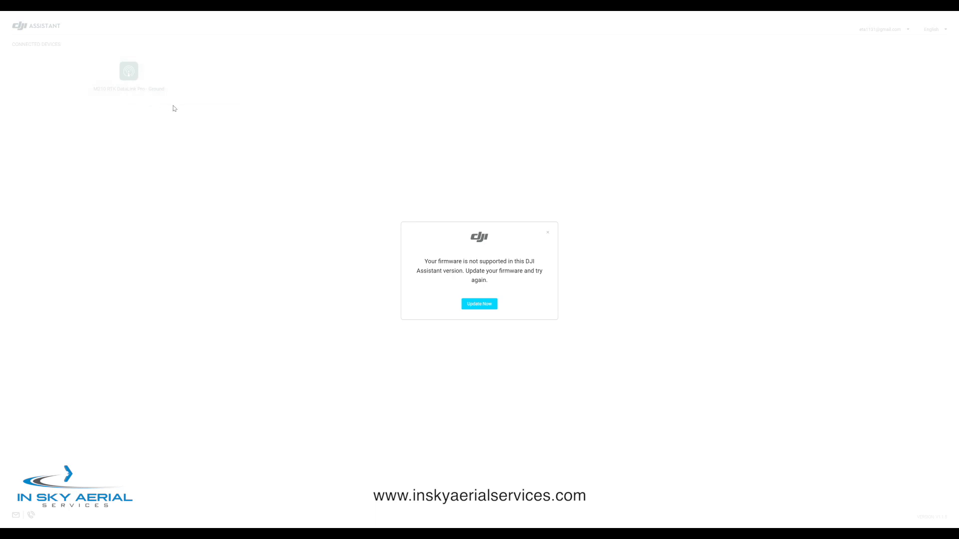
mouse_move(203, 127)
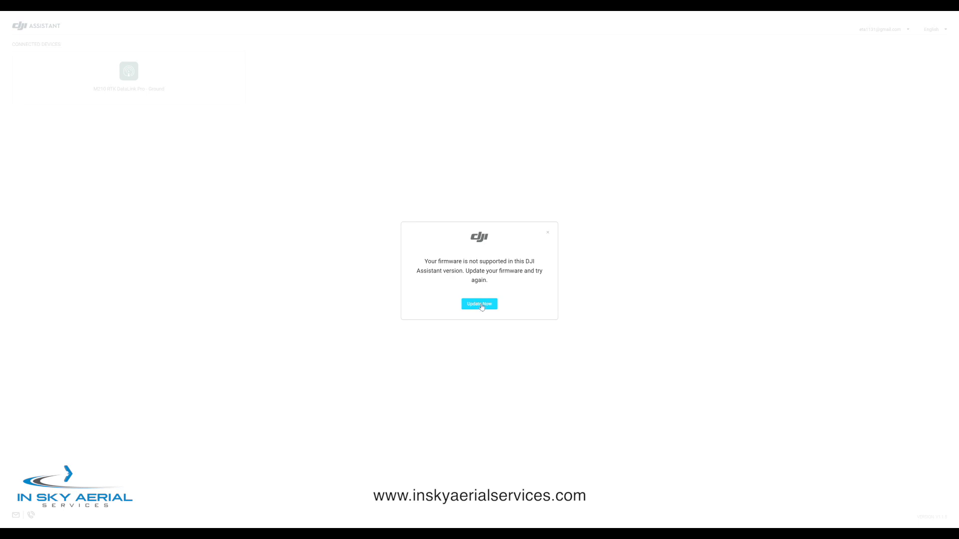
Step: Accept the unsupported-firmware prompt to reach the device's Firmware Update page
left_click(478, 305)
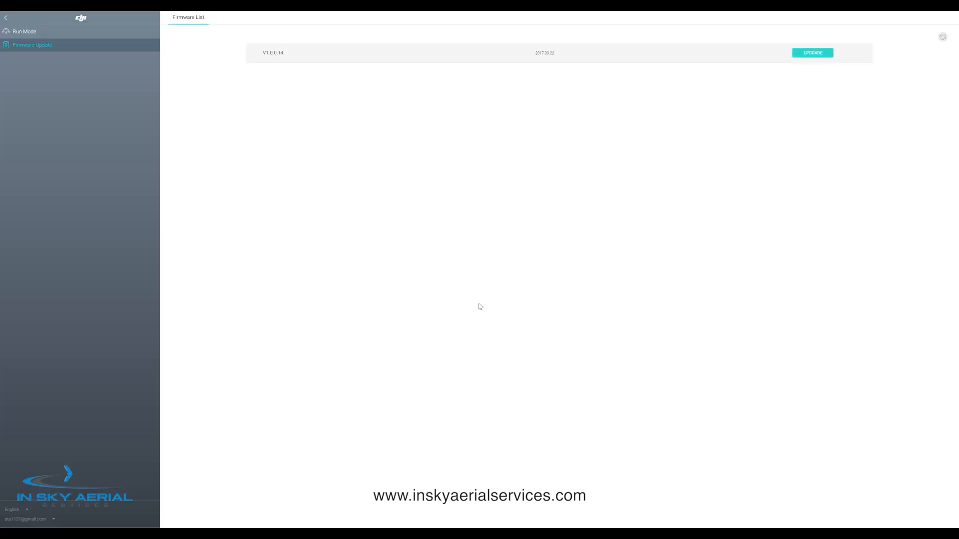
mouse_move(507, 125)
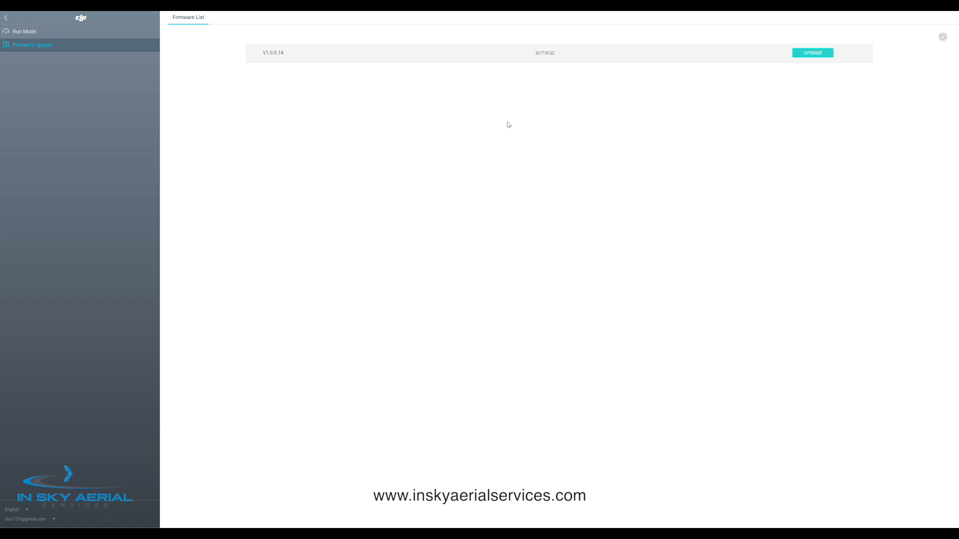
mouse_move(737, 60)
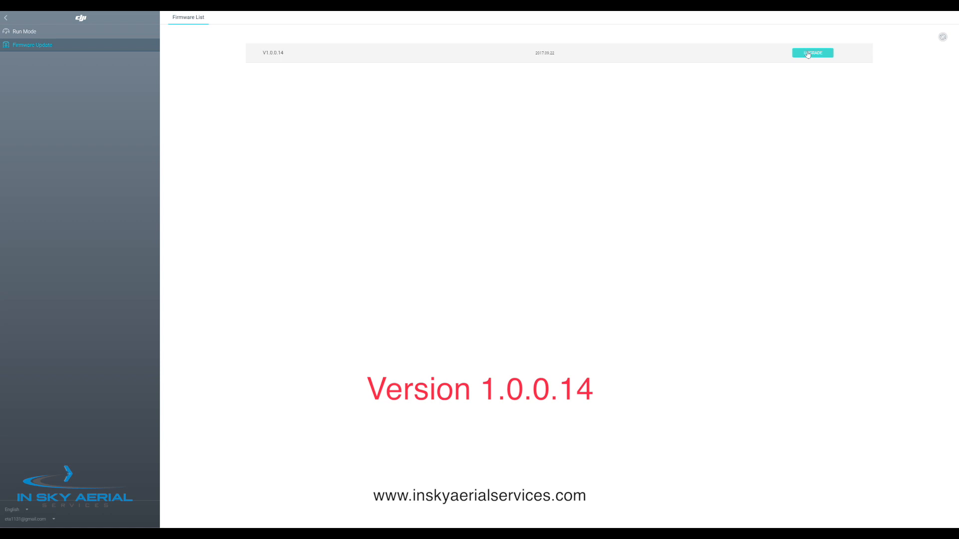
Step: Upgrade the ground datalink to firmware V1.0.0.14 and confirm the update
left_click(812, 52)
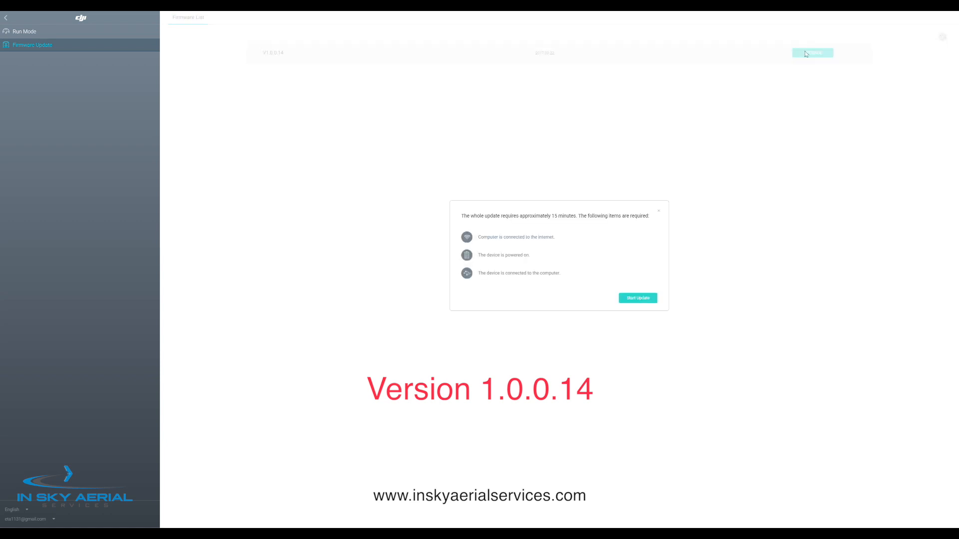
mouse_move(651, 288)
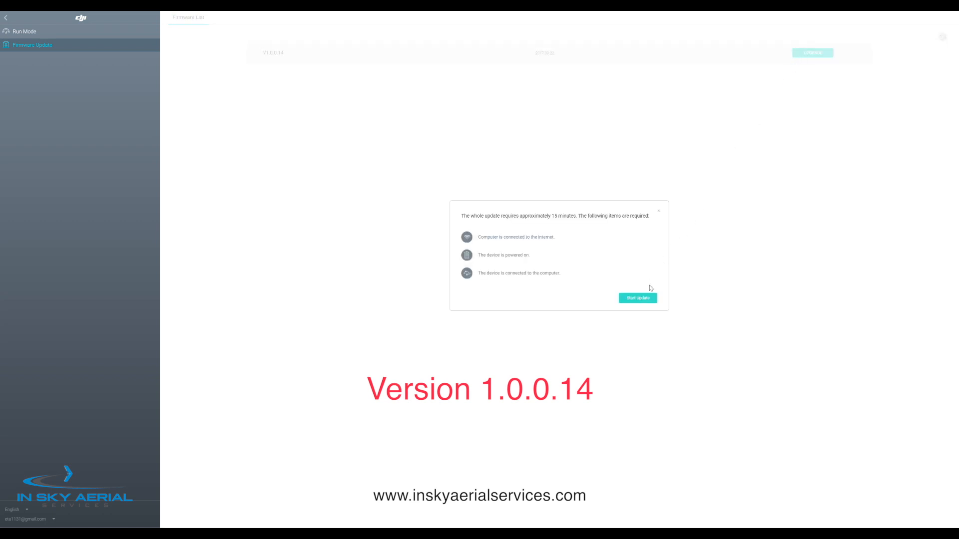
left_click(637, 297)
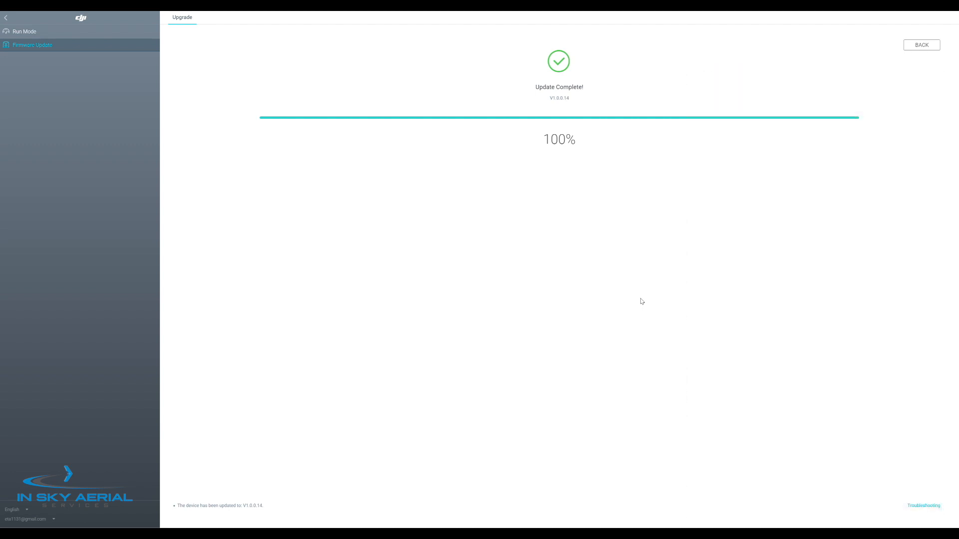
mouse_move(130, 70)
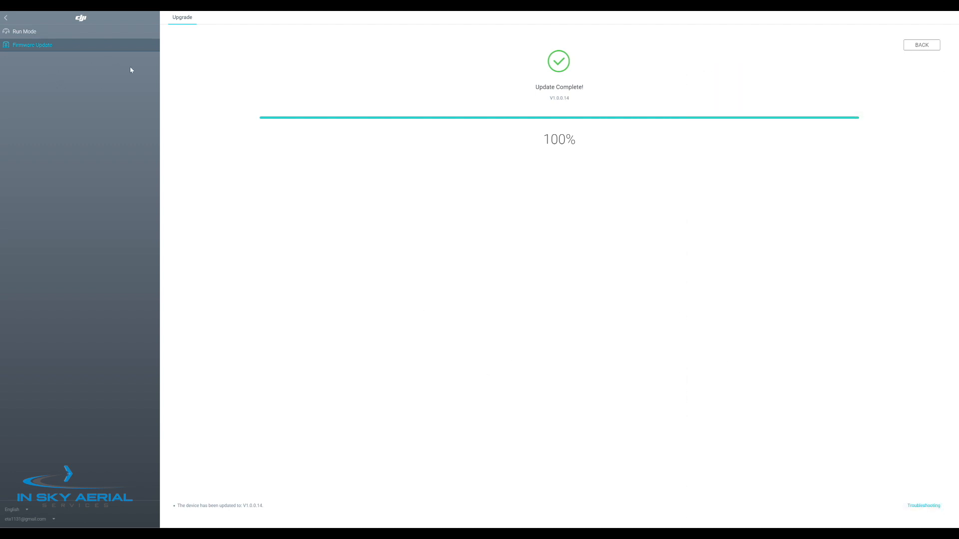
mouse_move(52, 34)
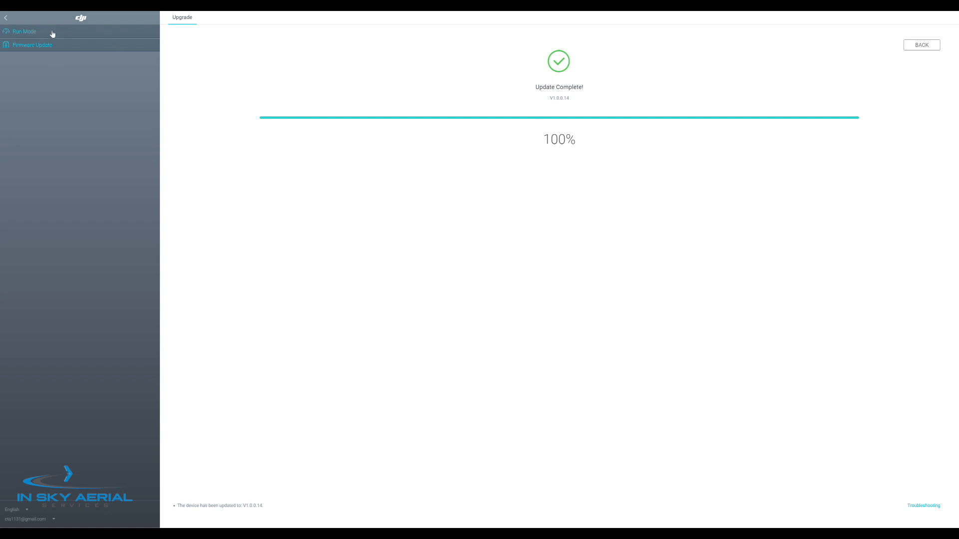